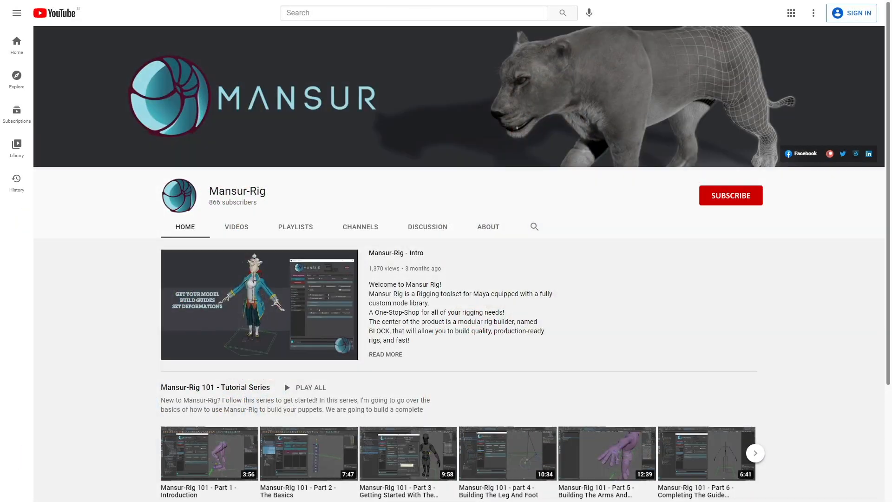
Load the hair FKChain module settings and show the top hair strand B's global settings.
{"action": "left_click", "coordinate": [731, 195]}
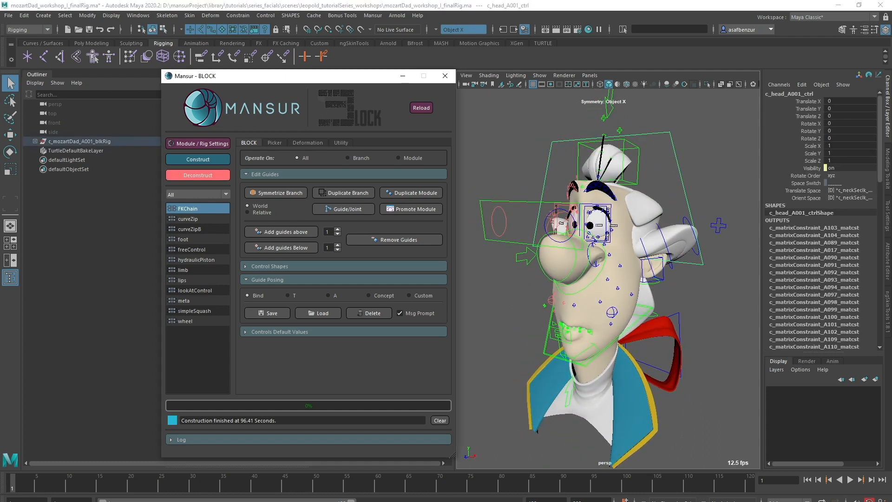
{"action": "left_click", "coordinate": [198, 174]}
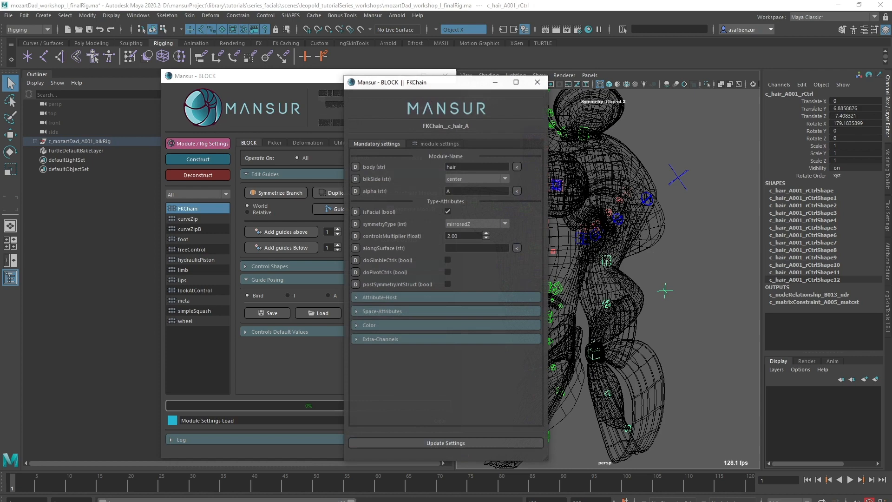
{"action": "left_click", "coordinate": [439, 144]}
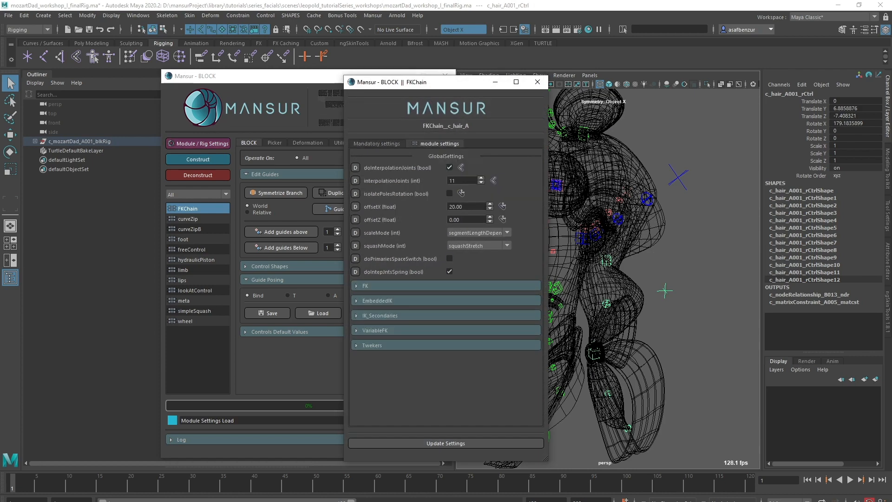
{"action": "left_click", "coordinate": [535, 81]}
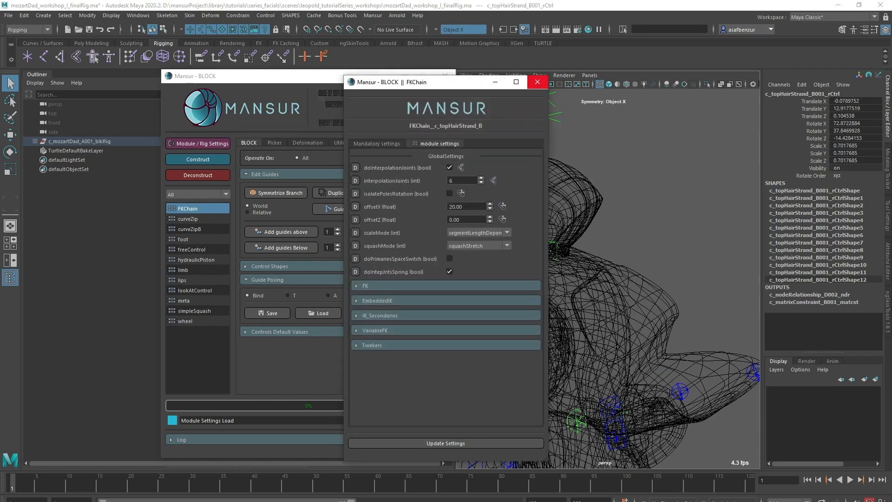
Close FKChain settings and expand the Outliner to the head top/bottom squash and ear controls.
{"action": "left_click", "coordinate": [536, 82]}
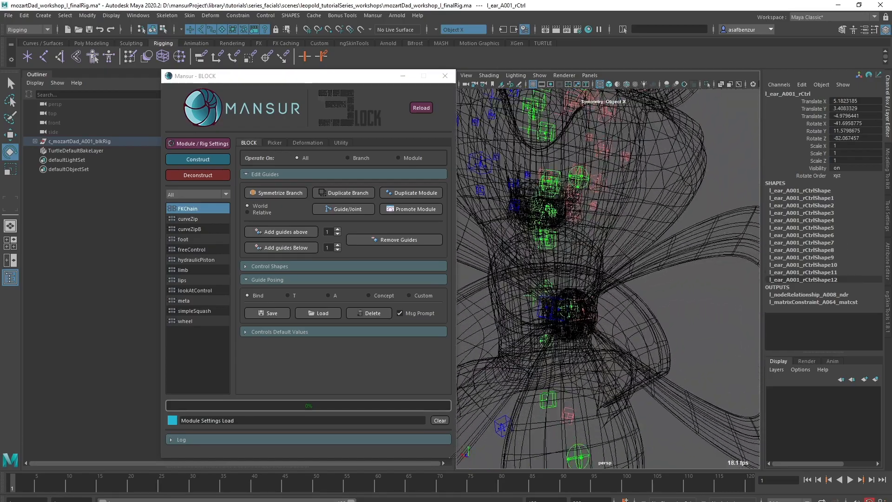
{"action": "left_click", "coordinate": [578, 307]}
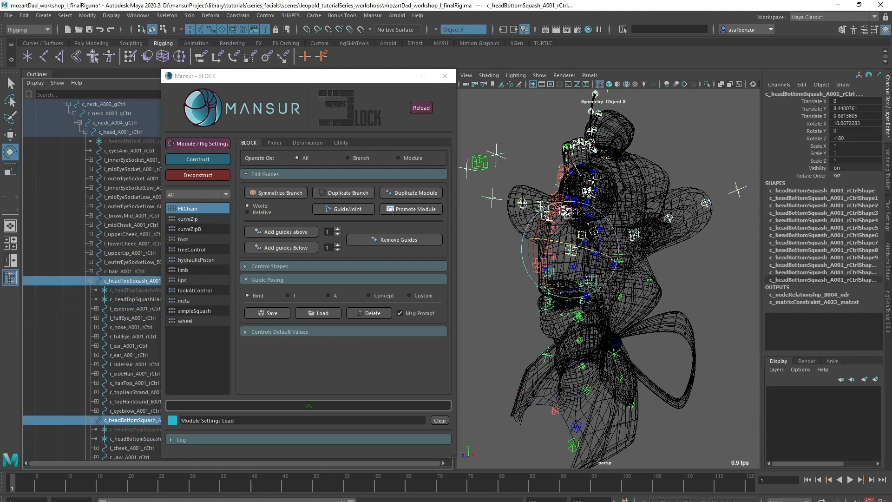
Scroll down the Outliner through the head's facial control list.
{"action": "scroll", "scroll_direction": "down", "scroll_amount": 3}
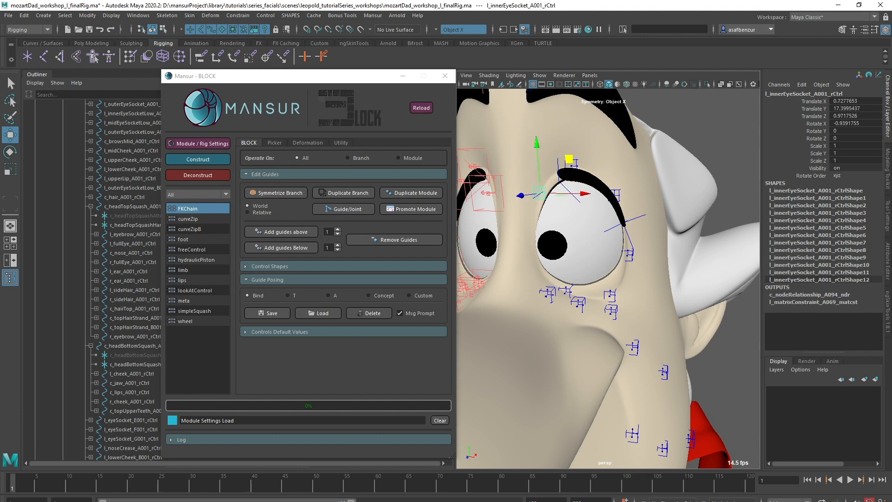
{"action": "left_click", "coordinate": [131, 104]}
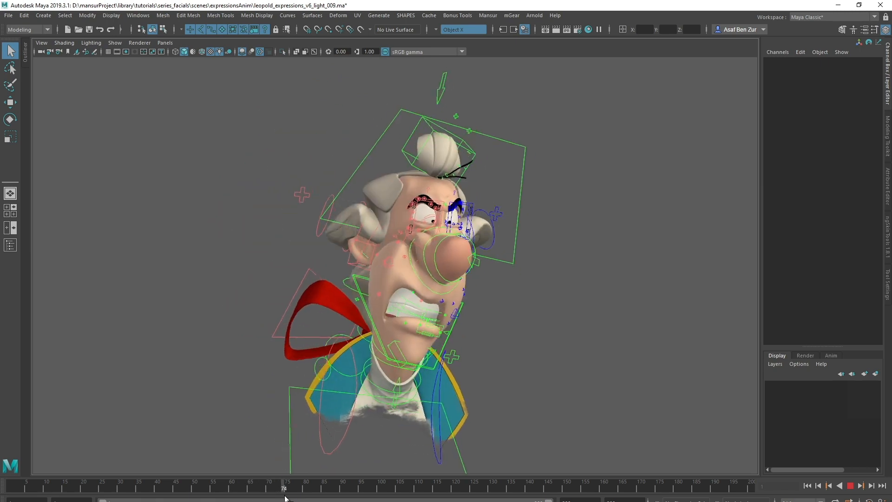
Jump the timeline to about frame 121 to view the tired expression.
{"action": "left_click", "coordinate": [459, 488]}
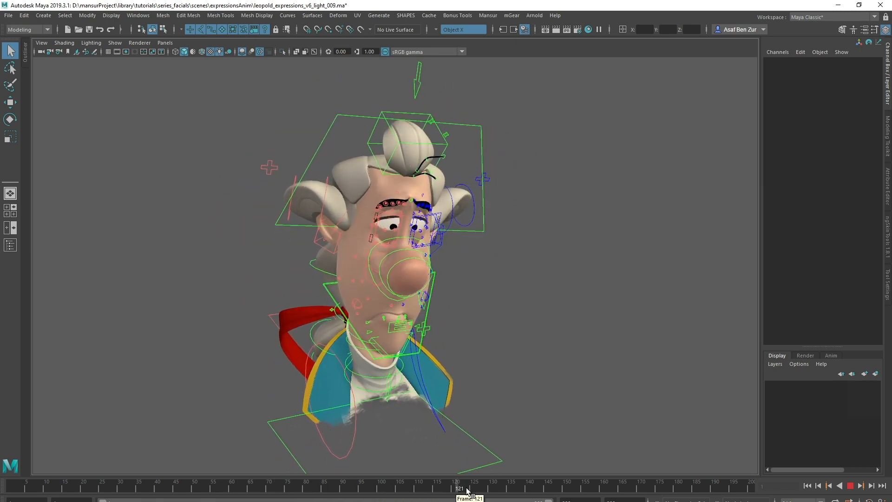